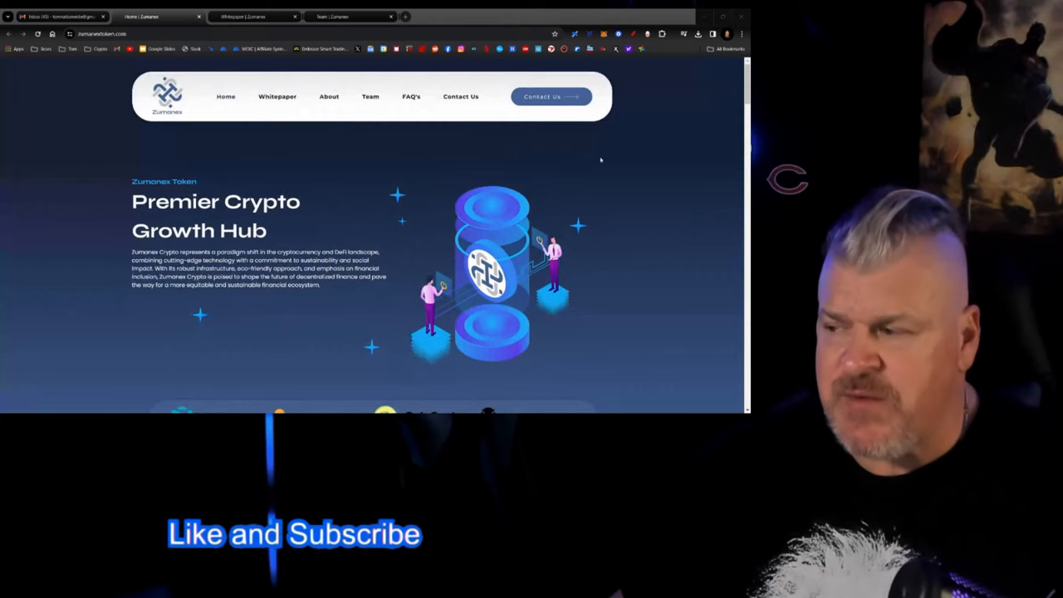
pyautogui.scroll(-3)
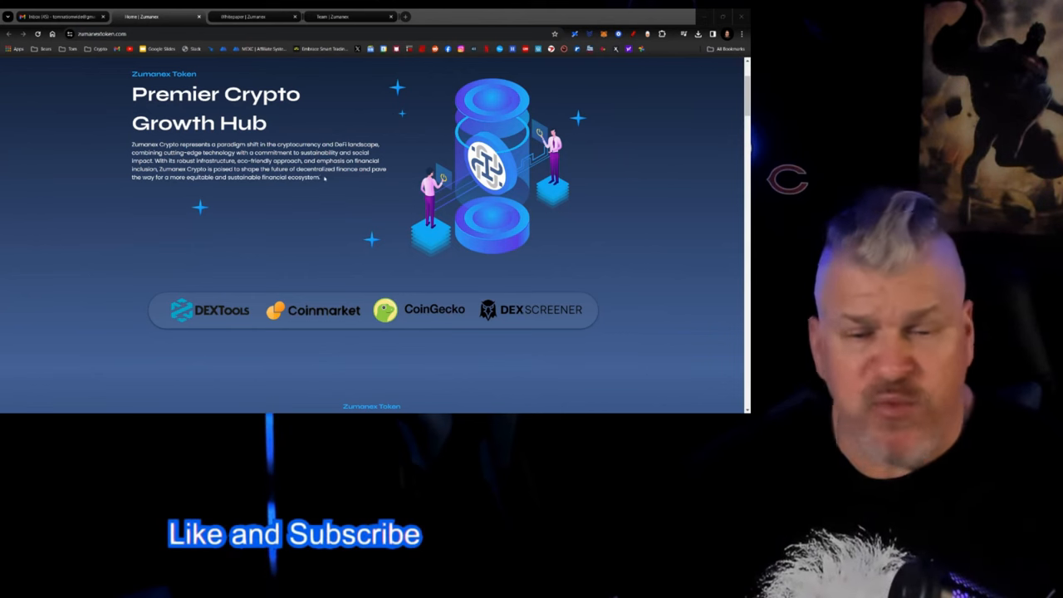
pyautogui.scroll(-3)
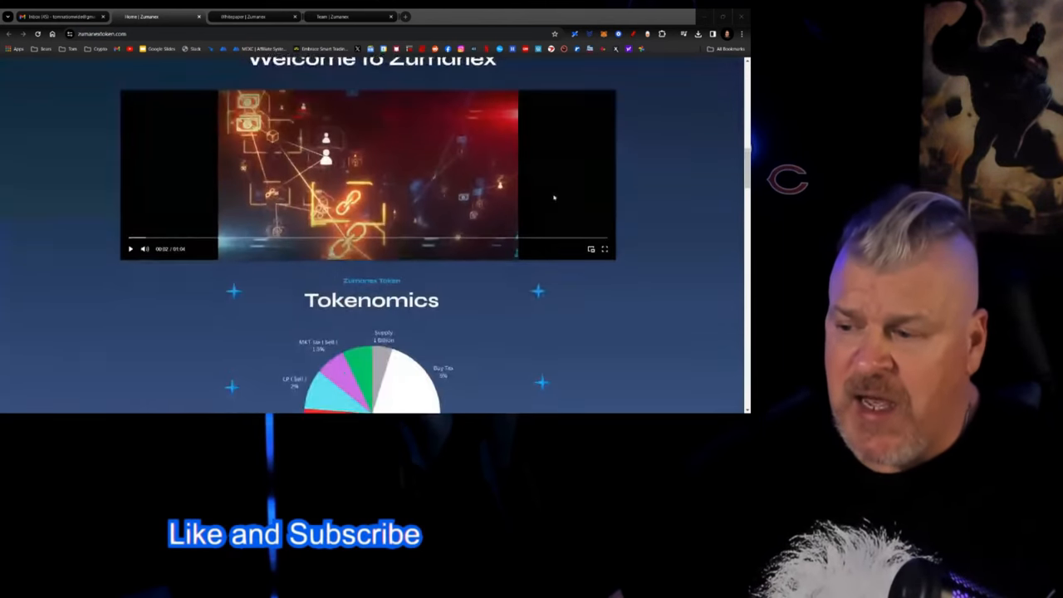
pyautogui.scroll(-3)
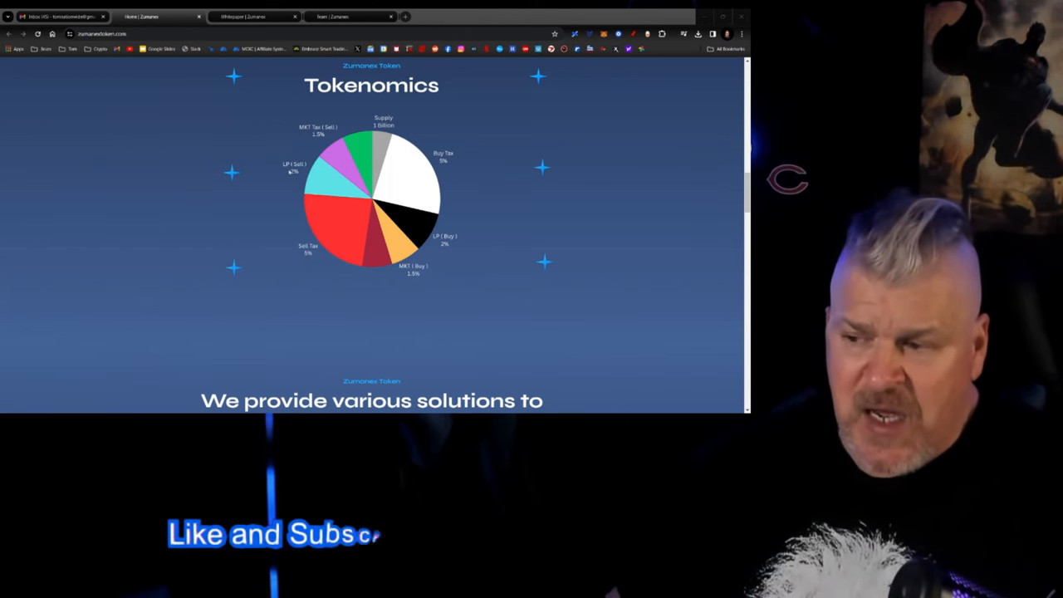
pyautogui.moveTo(291, 179)
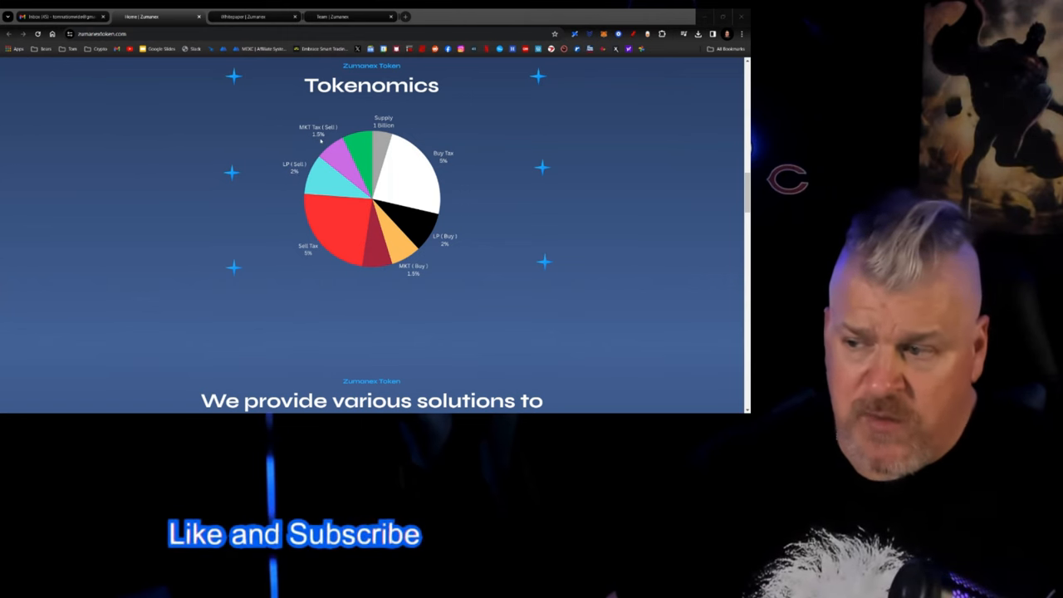
pyautogui.scroll(-3)
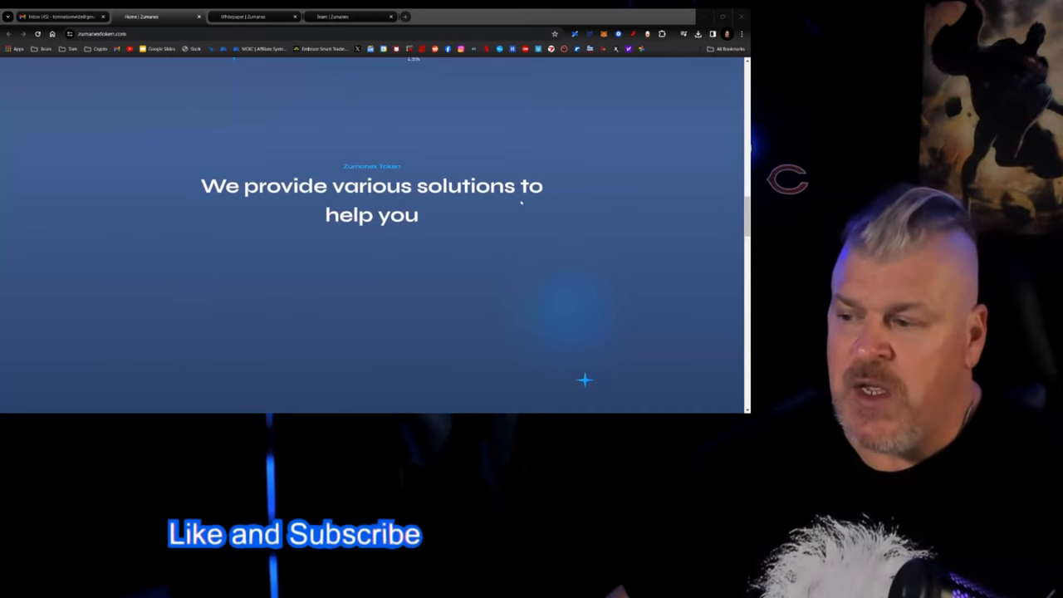
pyautogui.scroll(-3)
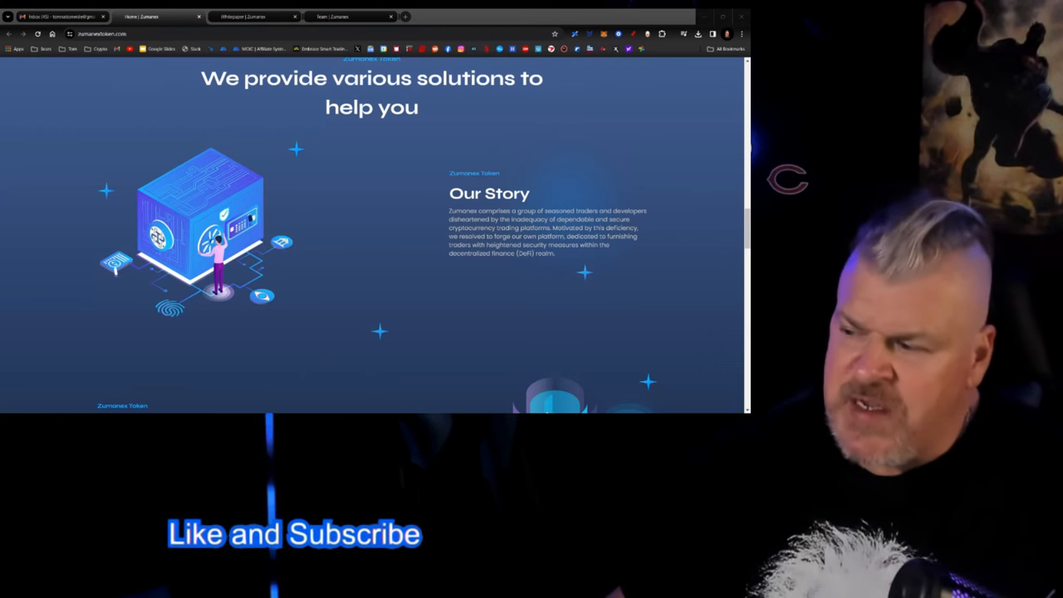
pyautogui.scroll(-3)
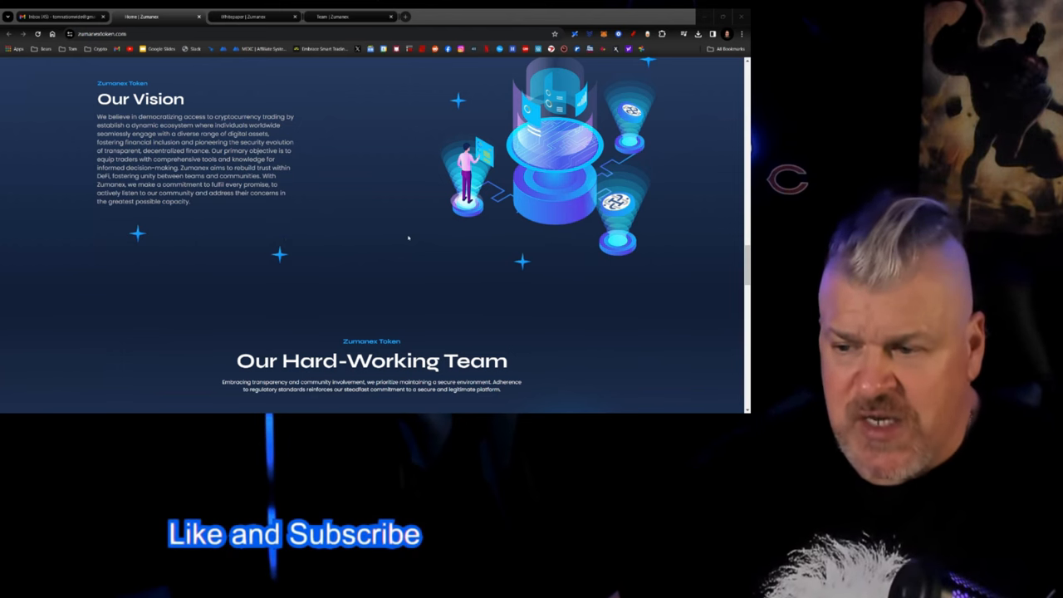
pyautogui.scroll(-3)
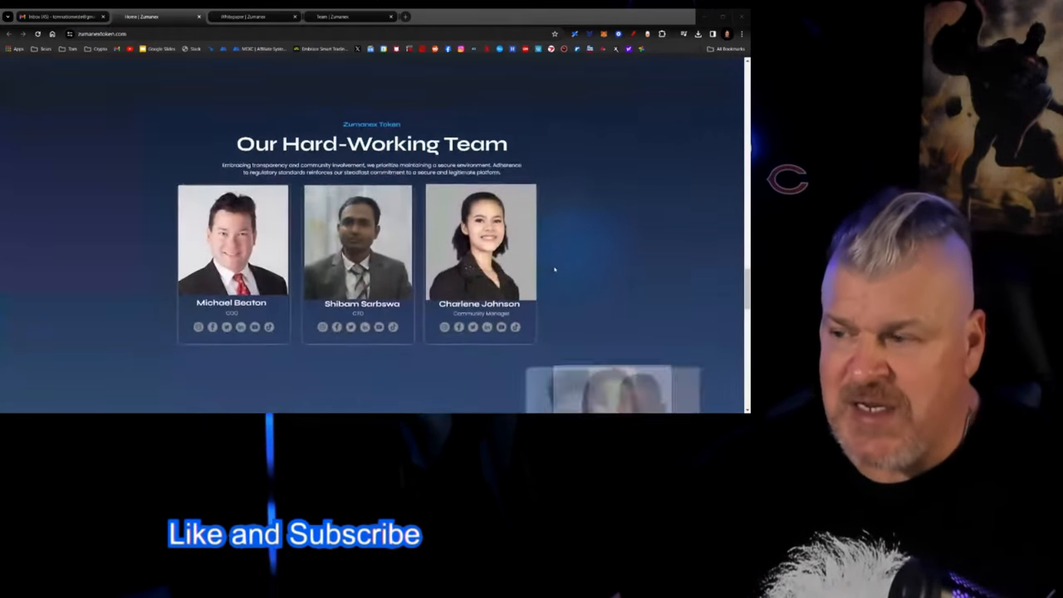
pyautogui.scroll(-3)
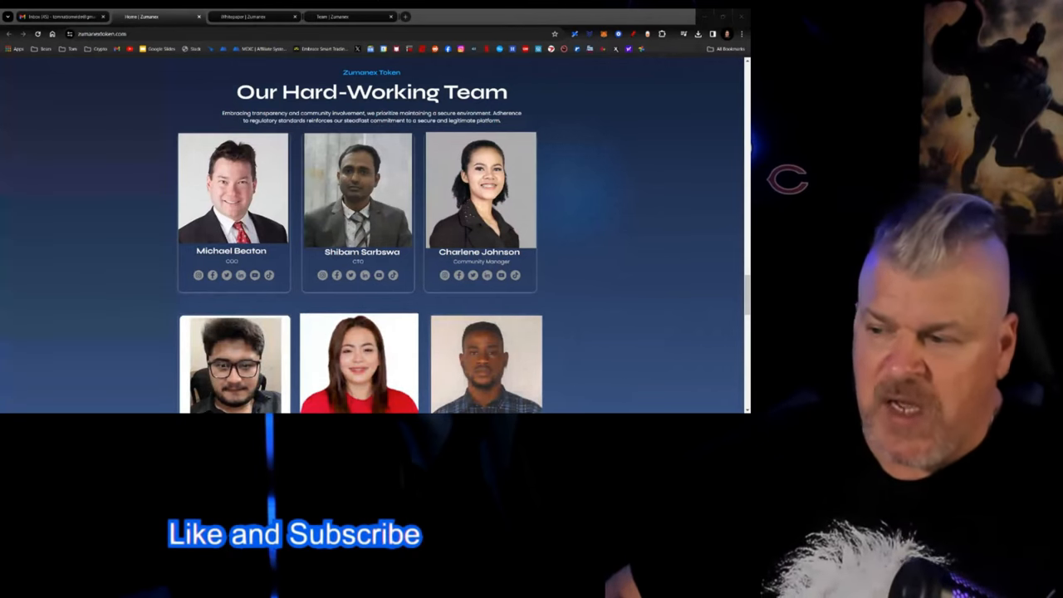
pyautogui.moveTo(557, 241)
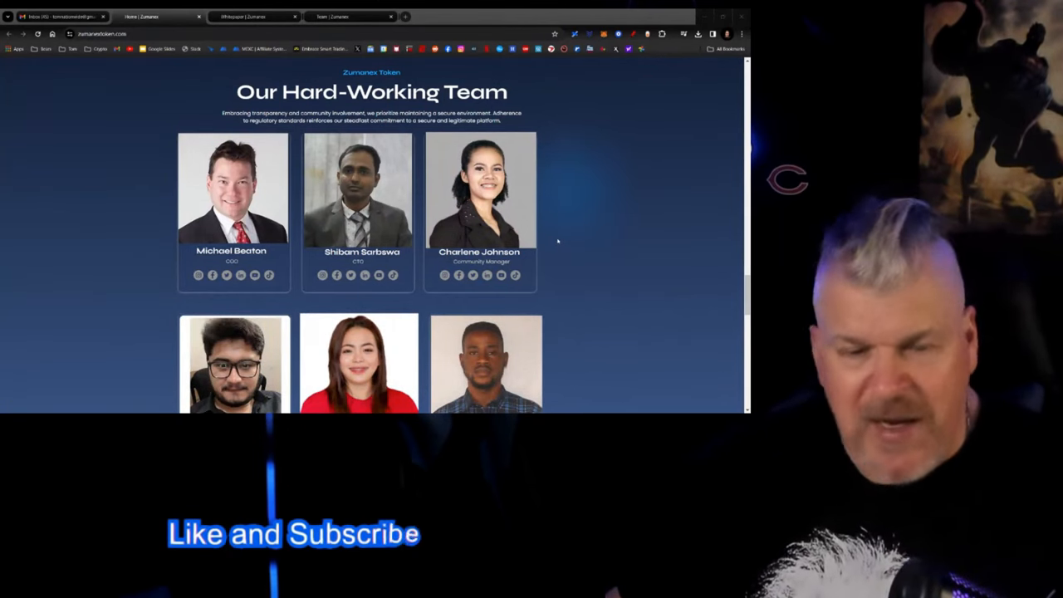
pyautogui.scroll(-3)
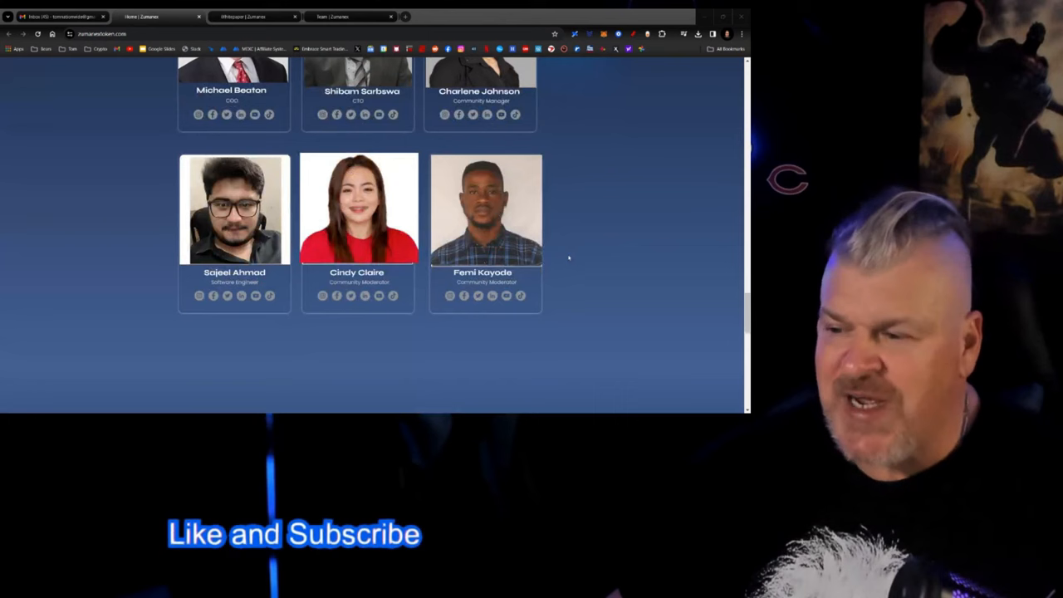
pyautogui.scroll(-3)
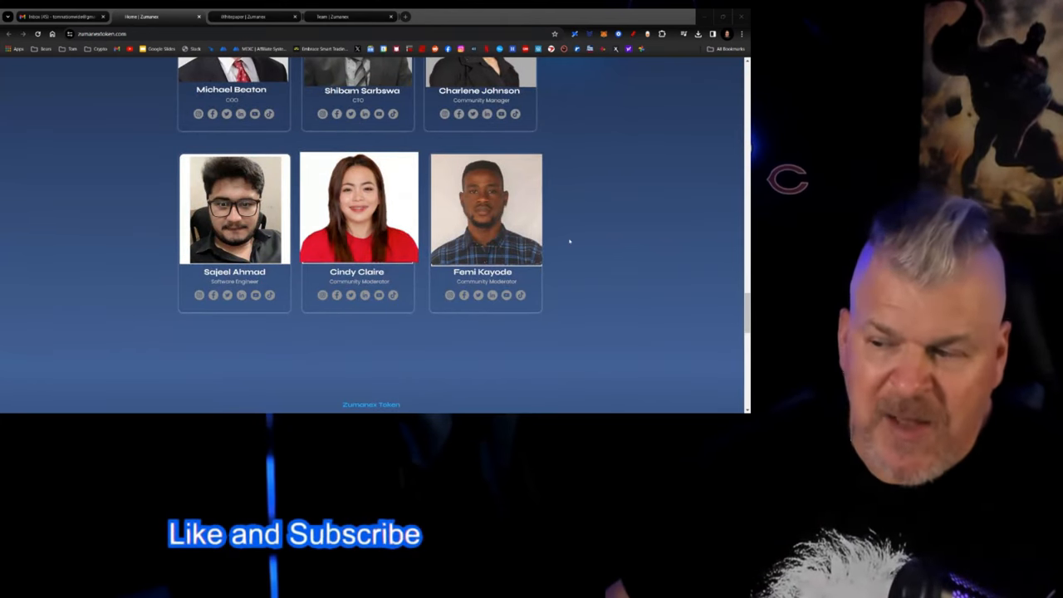
pyautogui.moveTo(576, 240)
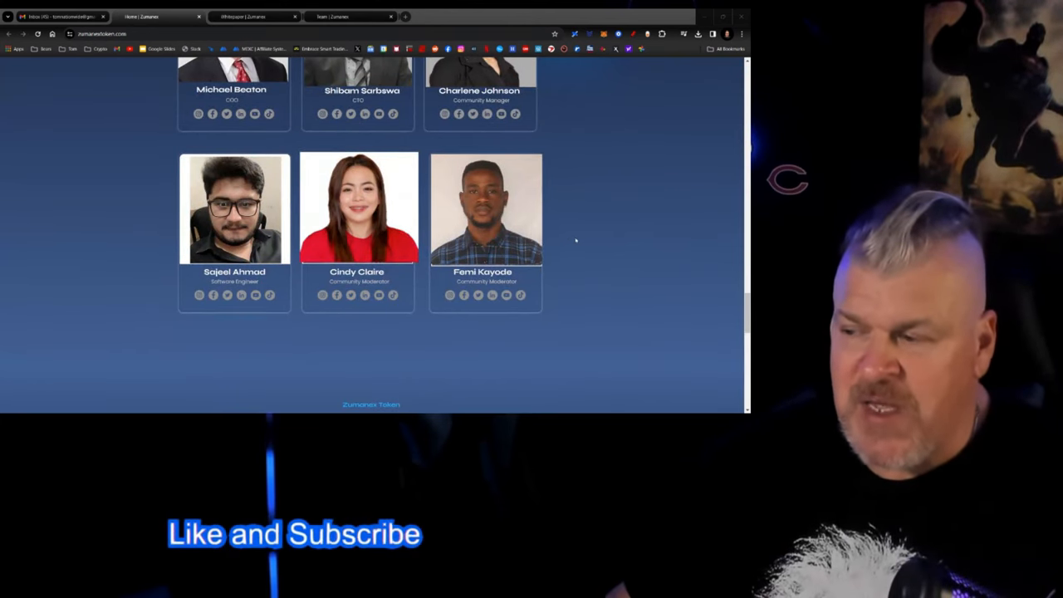
pyautogui.scroll(-3)
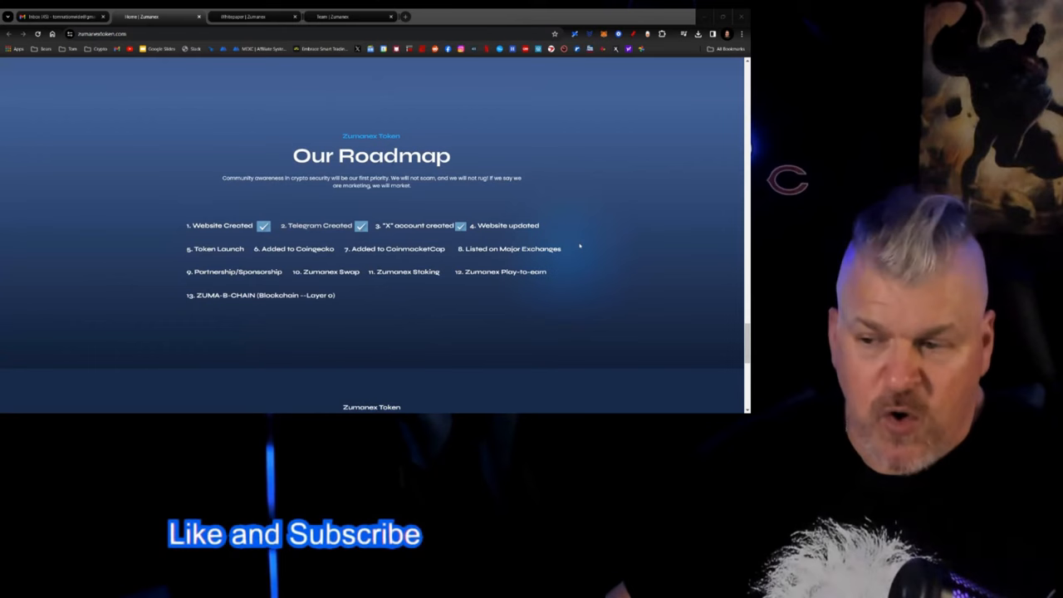
pyautogui.scroll(-3)
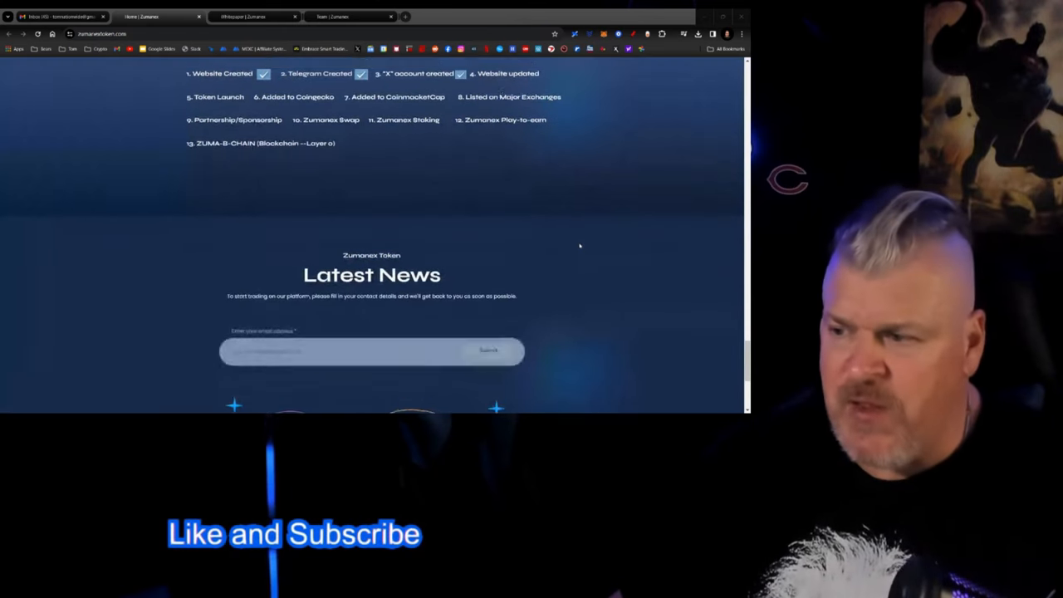
pyautogui.scroll(3)
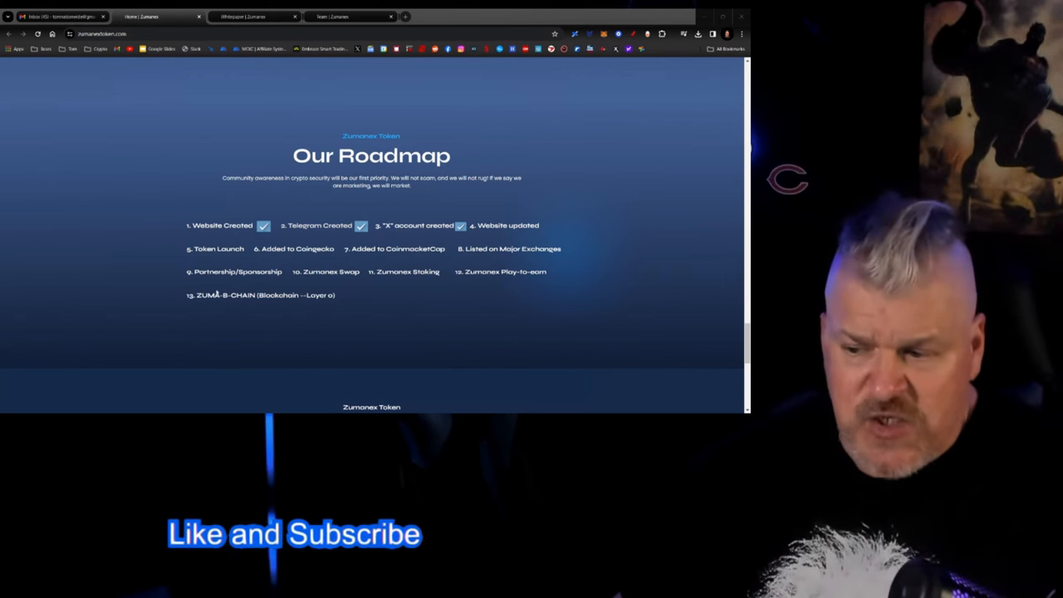
pyautogui.moveTo(389, 302)
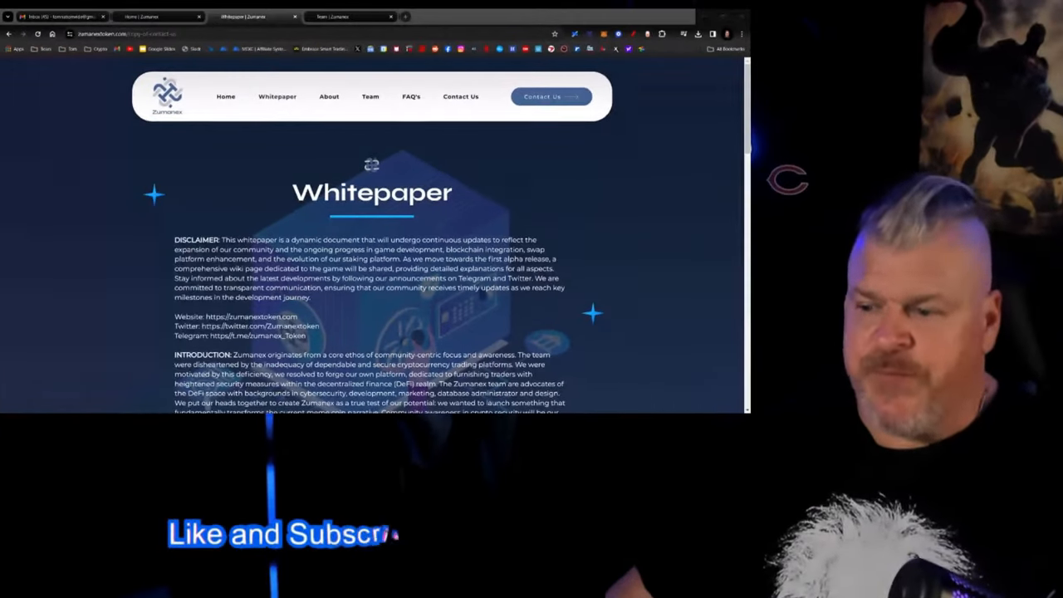
pyautogui.scroll(-3)
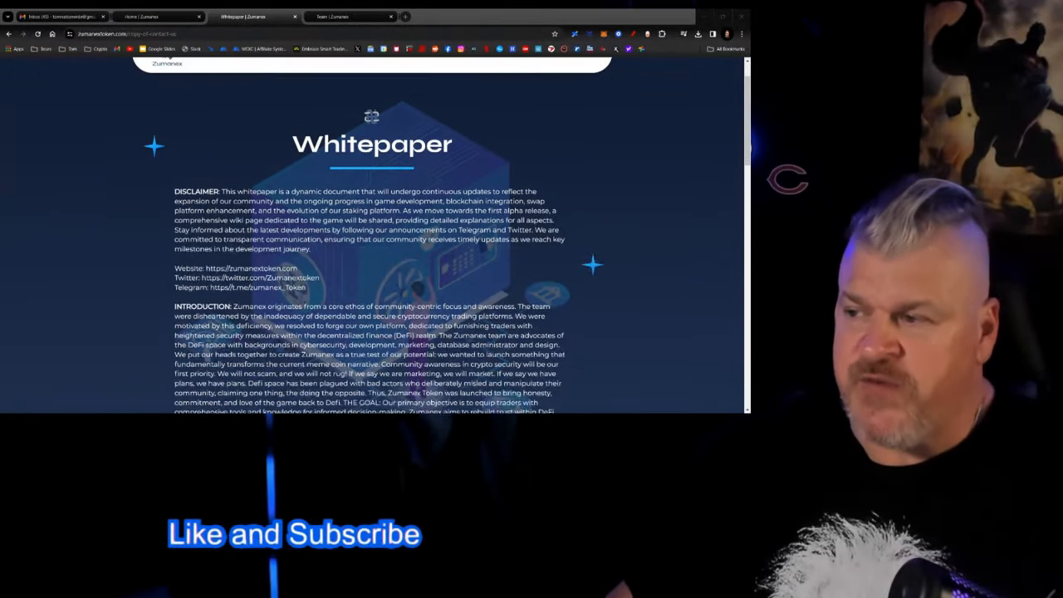
pyautogui.scroll(-3)
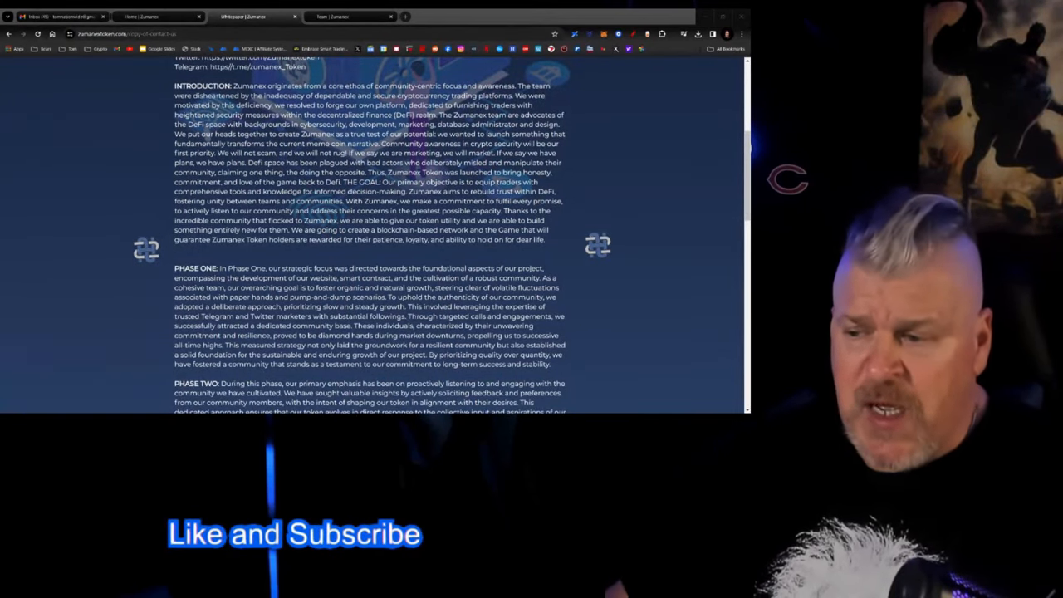
pyautogui.scroll(-3)
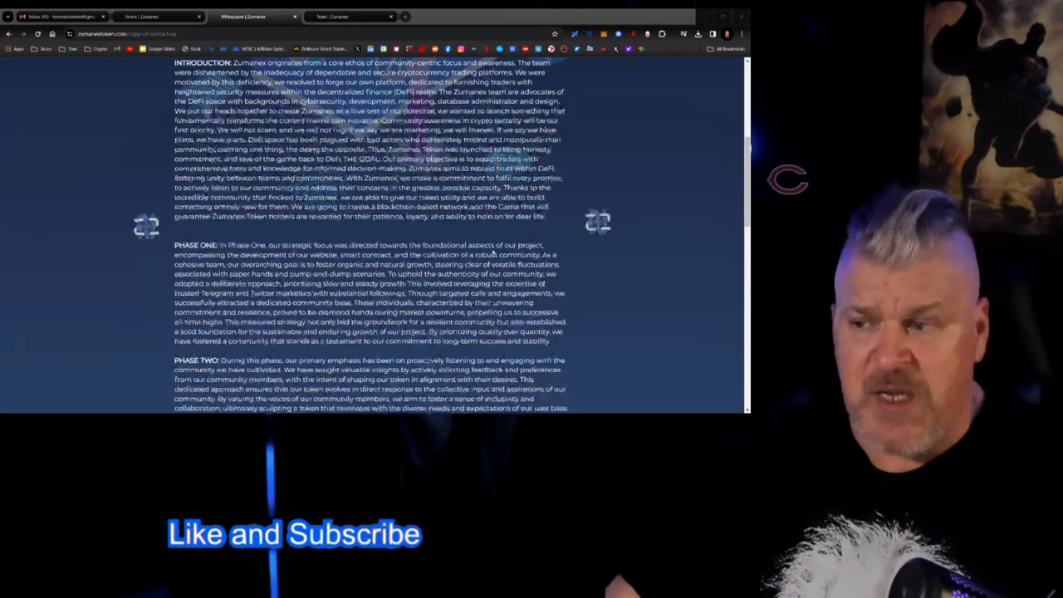
pyautogui.scroll(-3)
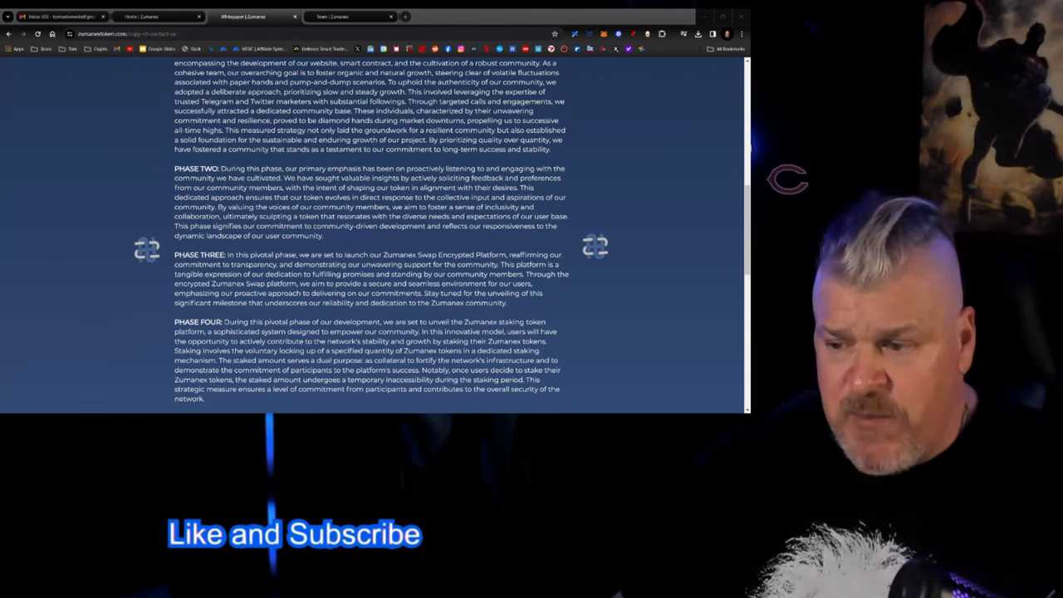
pyautogui.scroll(-3)
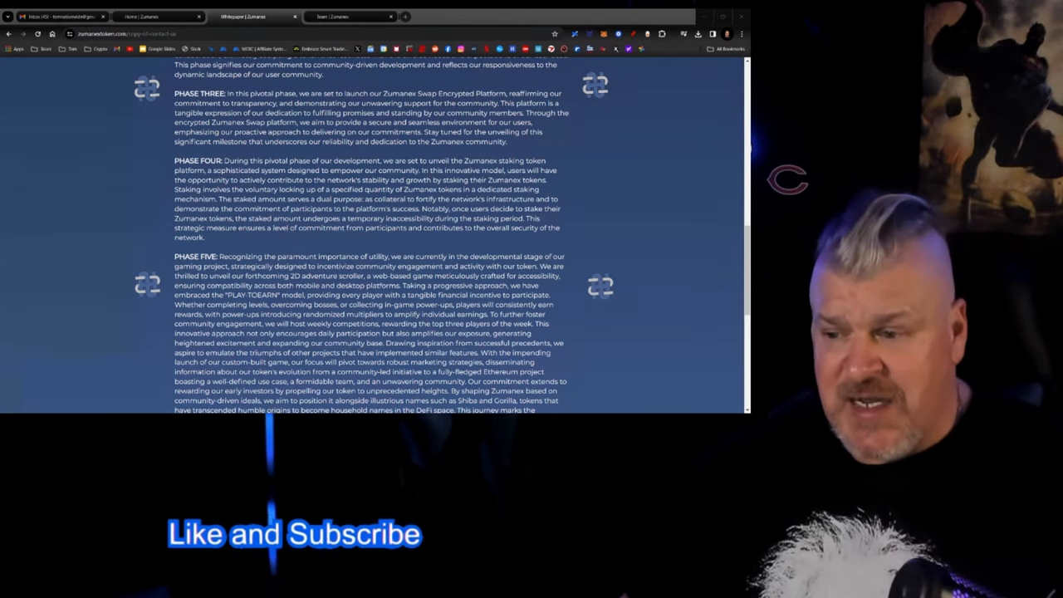
pyautogui.scroll(-3)
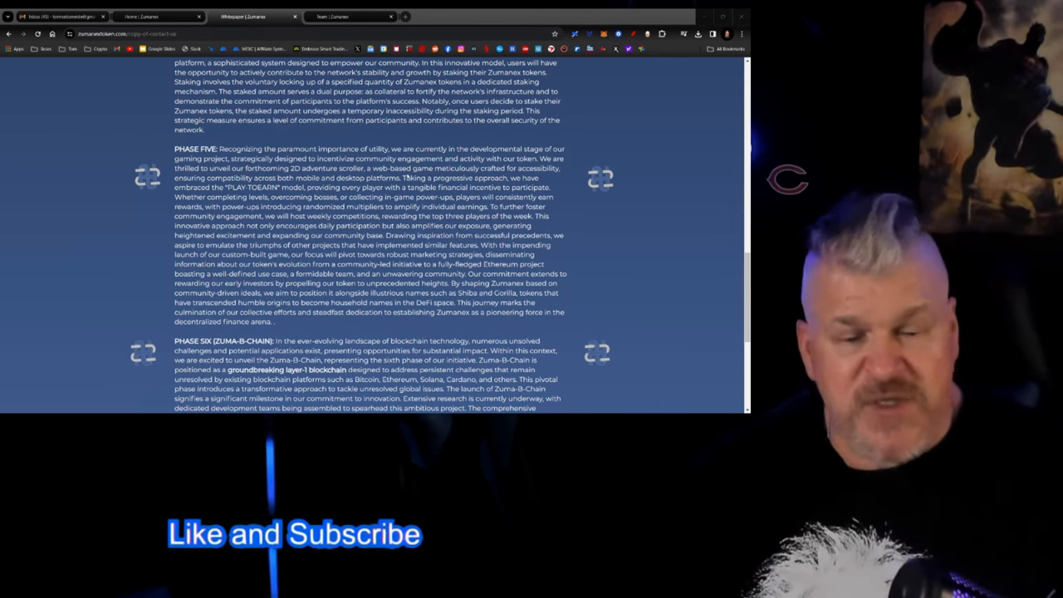
pyautogui.scroll(-3)
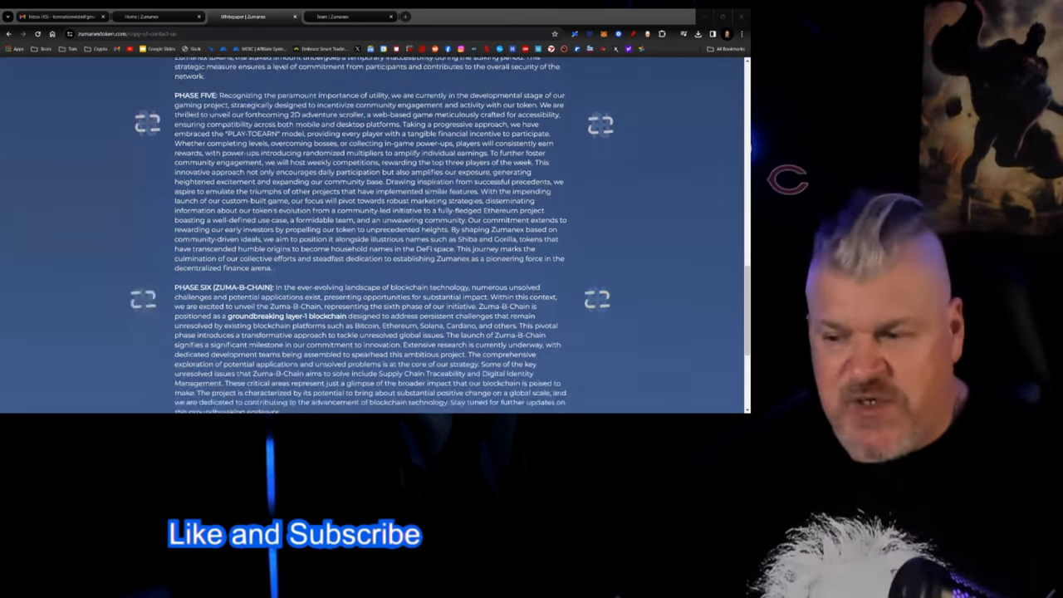
pyautogui.scroll(-3)
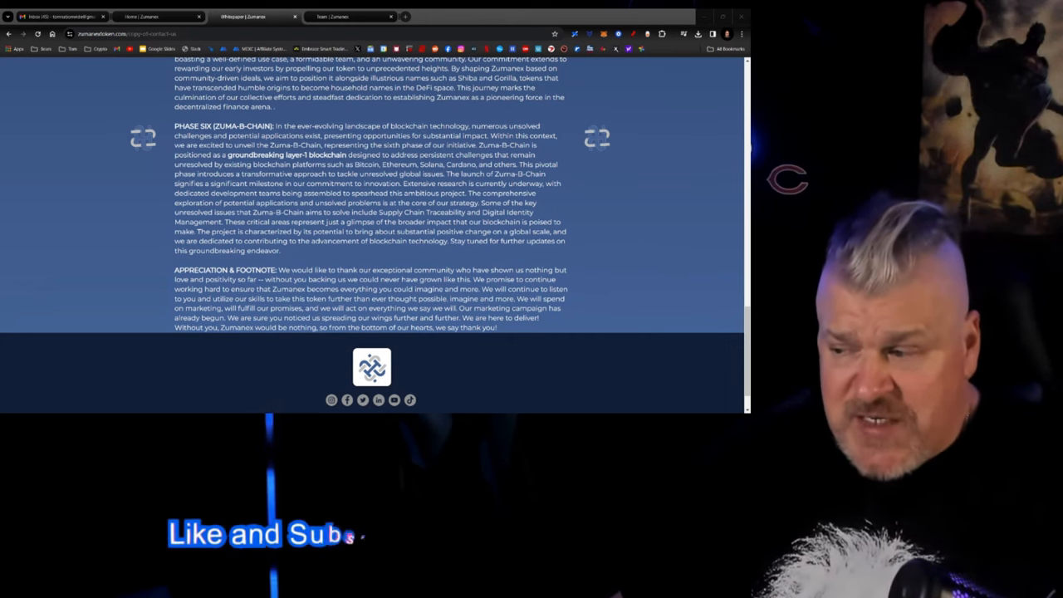
pyautogui.scroll(-3)
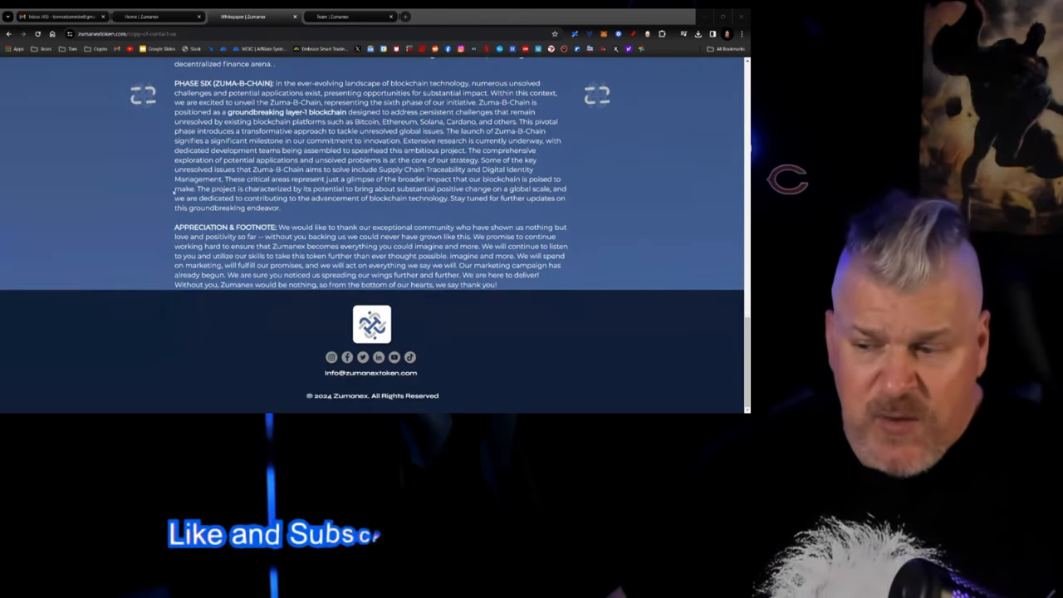